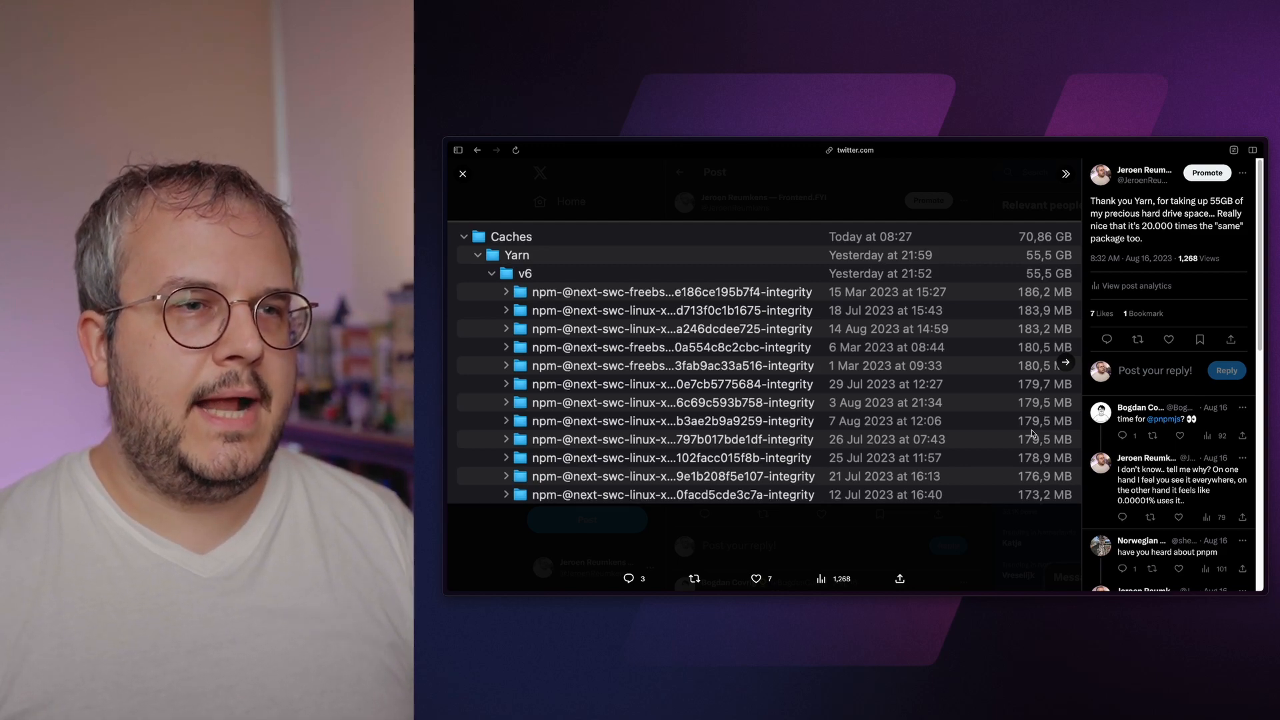
Step: Review the npm install timings (about 57 s uncached, 2–3 s cached) and select the Yarn no-cache pane
scroll("down", 3)
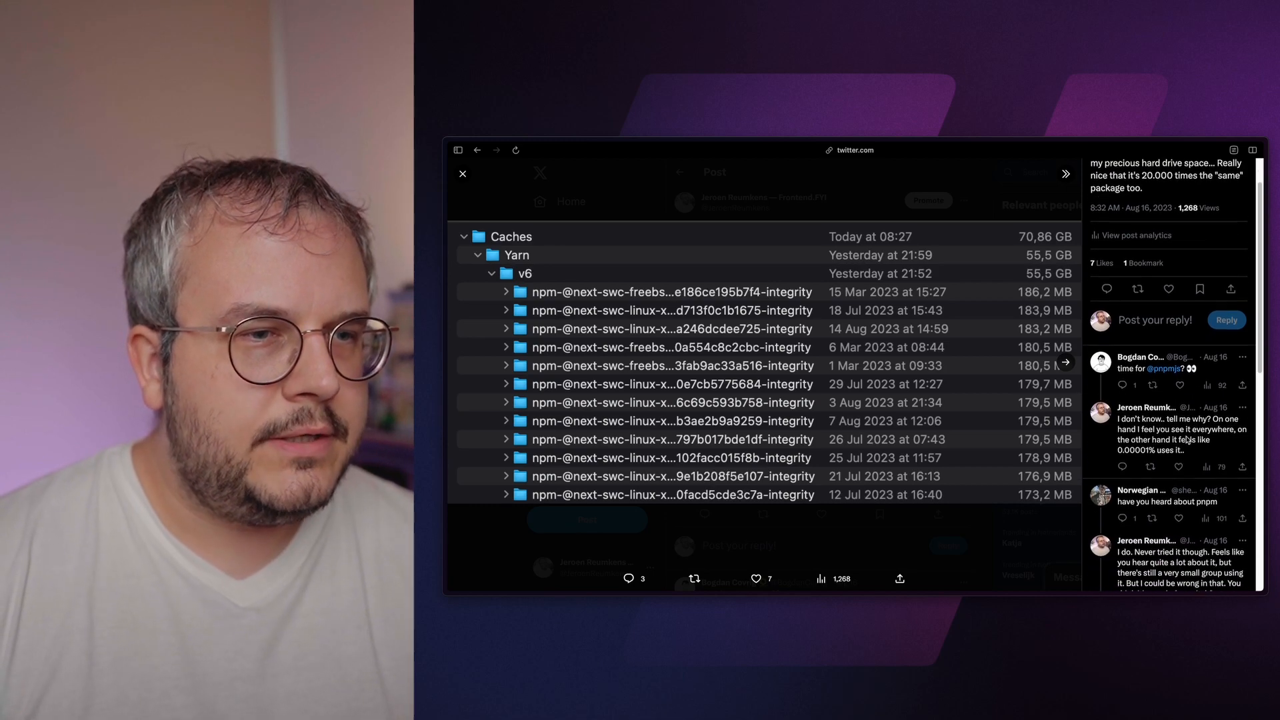
scroll("down", 3)
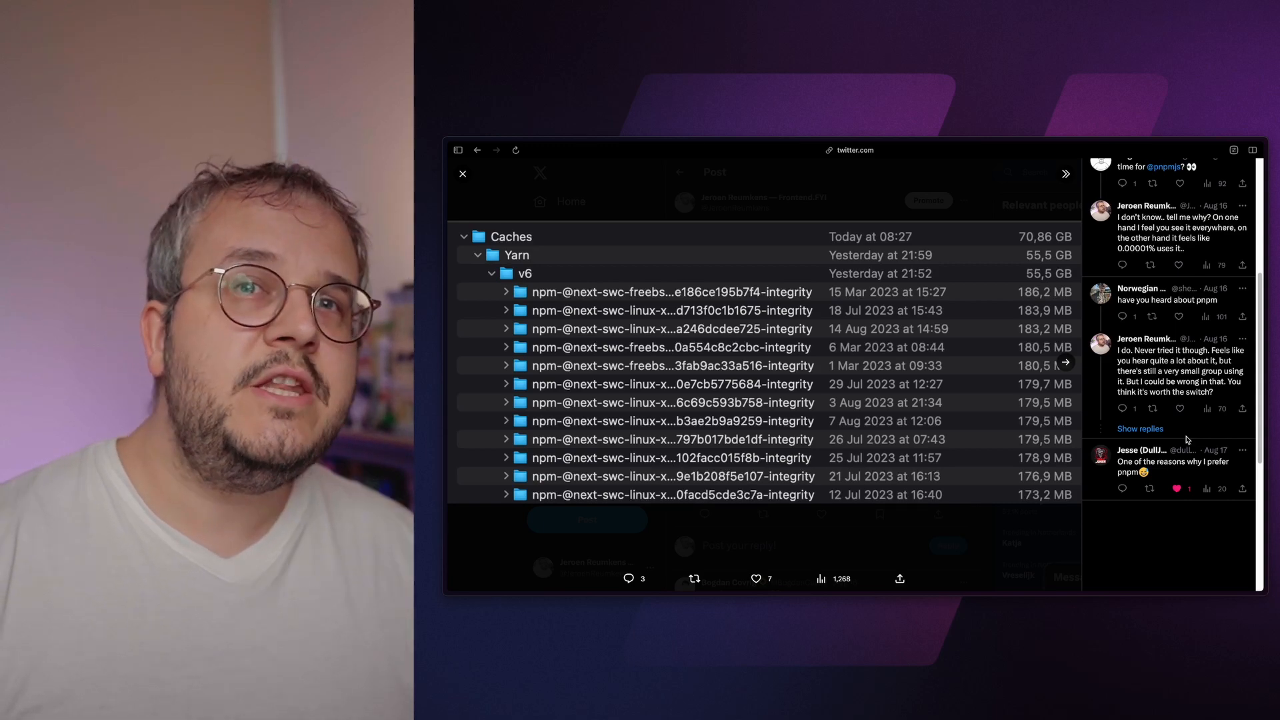
scroll("up", 3)
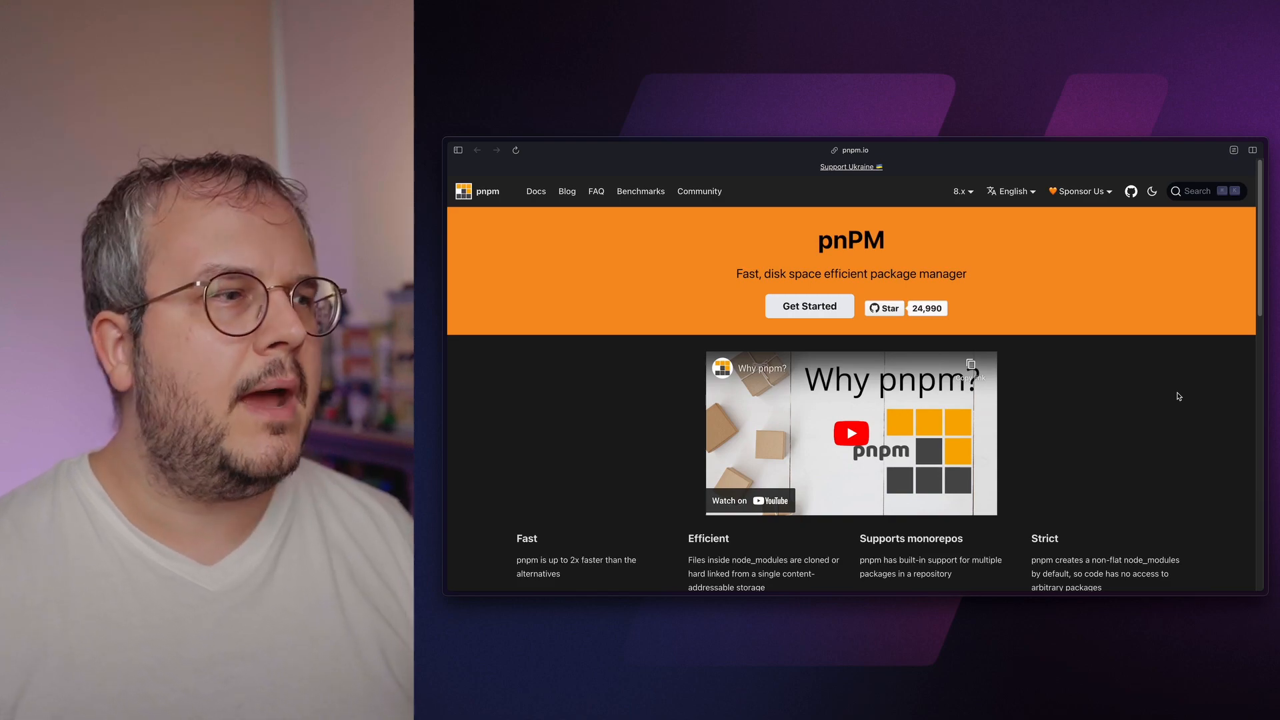
scroll("down", 3)
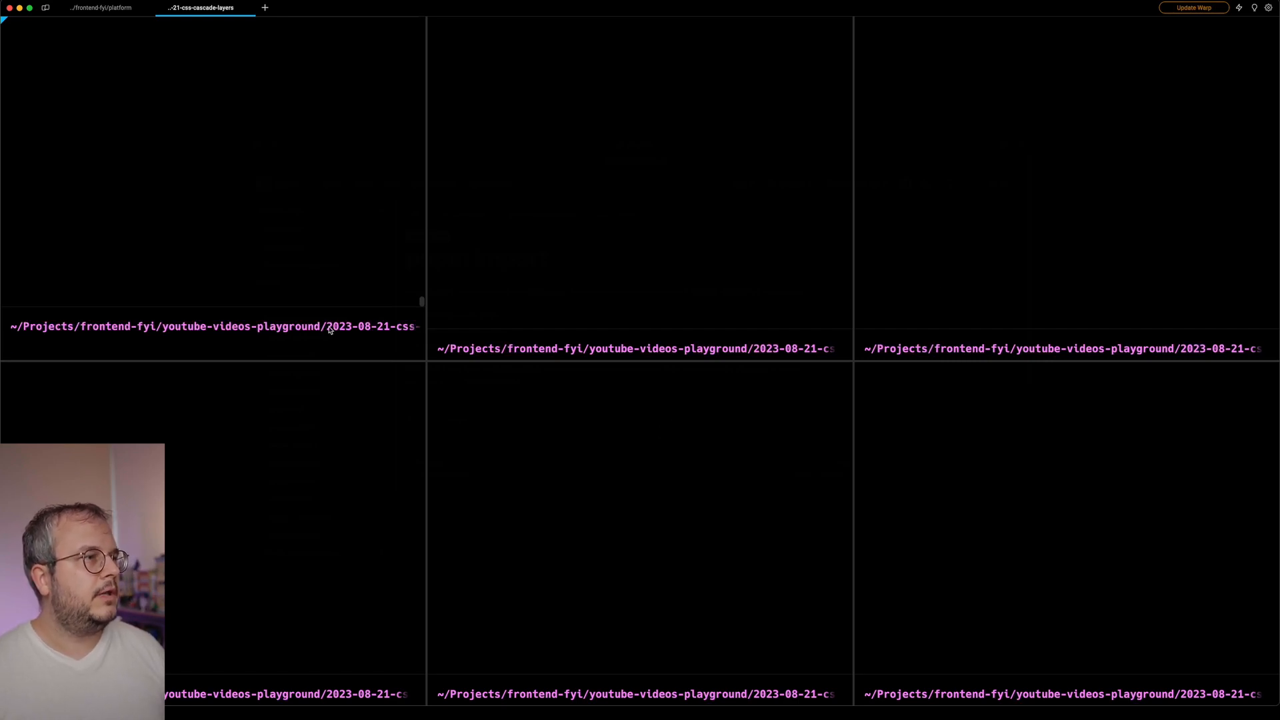
mouse_move(813, 594)
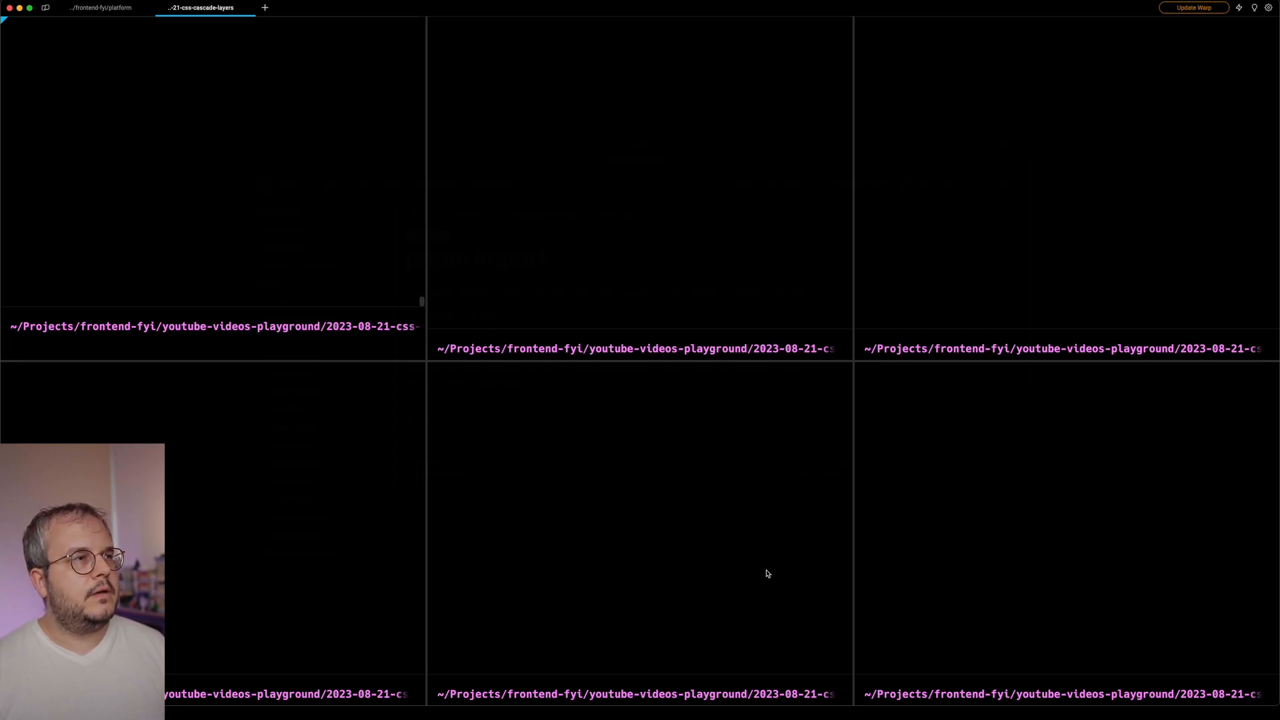
mouse_move(694, 591)
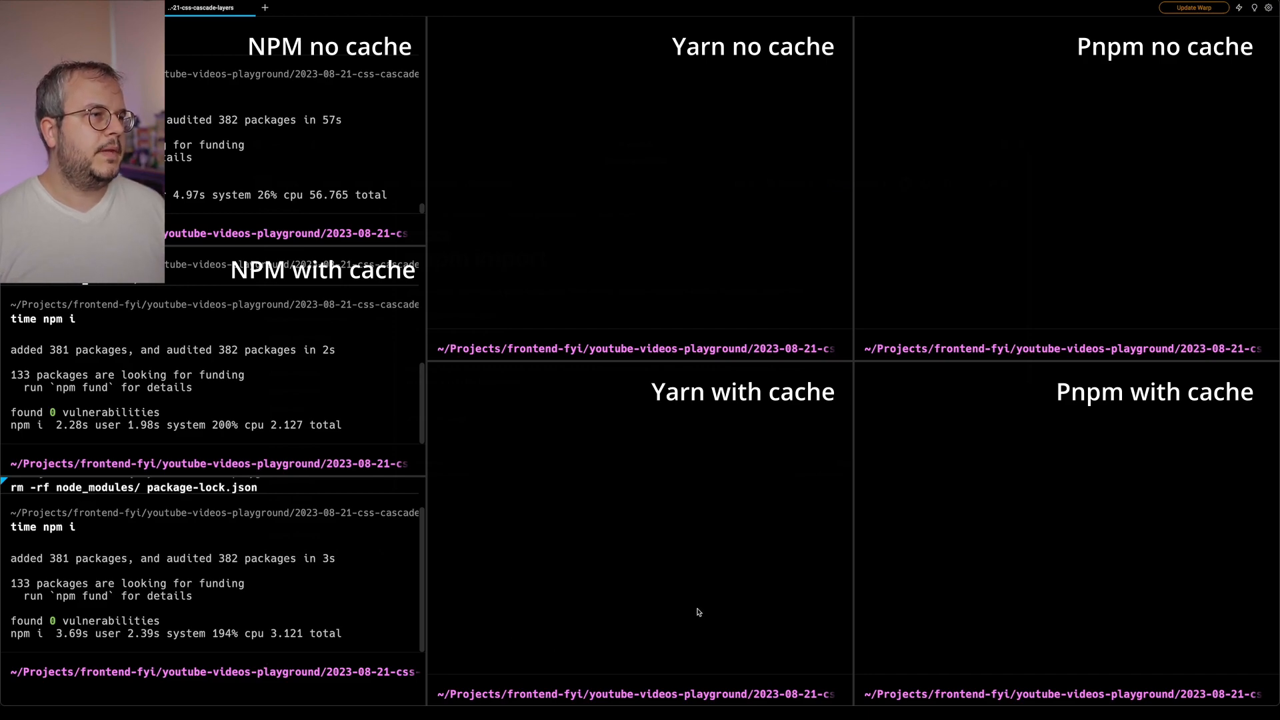
left_click(636, 343)
type("rm -rf node_modules/ package-lock.json")
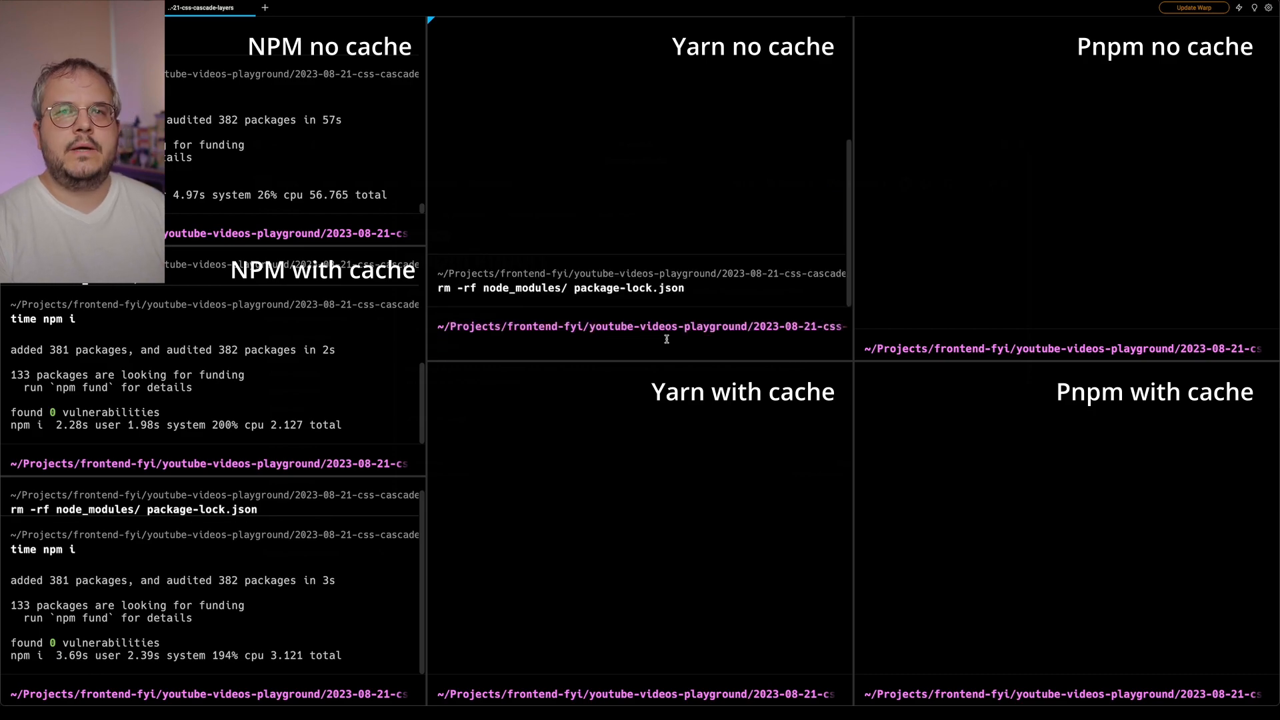
Step: Run `time yarn` in the Yarn no-cache pane, which finishes in 69.67 s
type("time yarn")
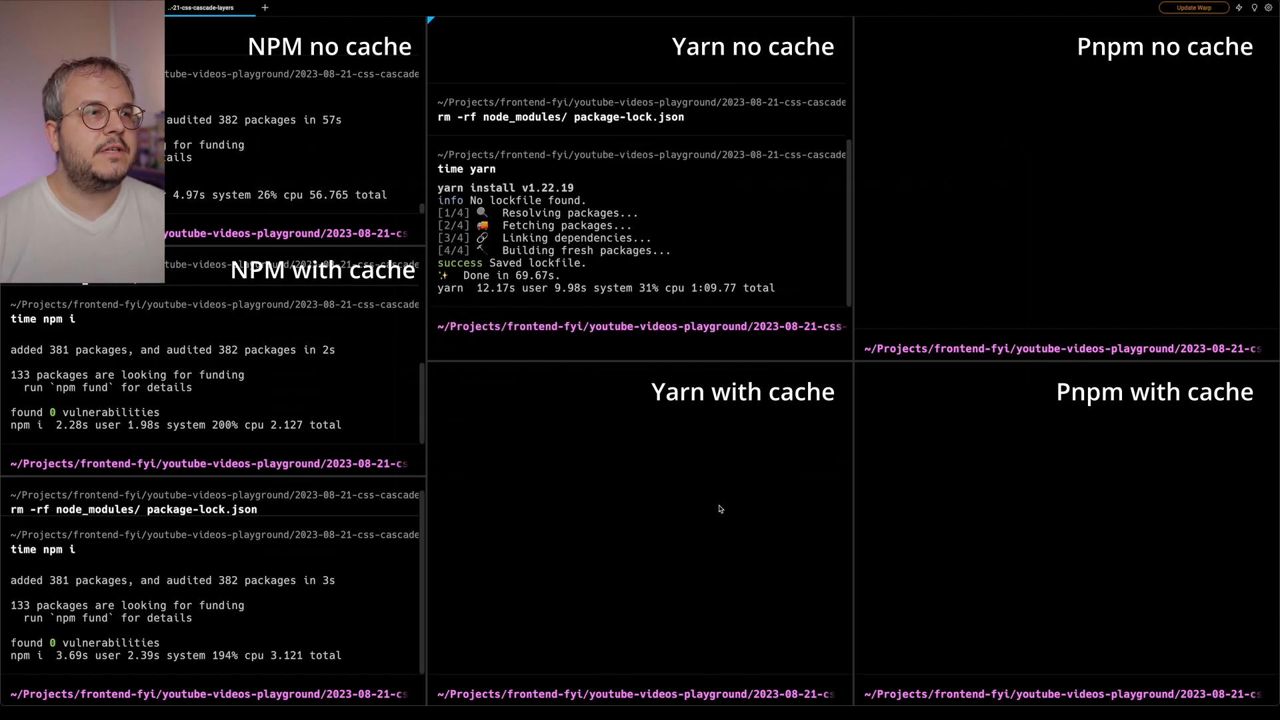
mouse_move(726, 400)
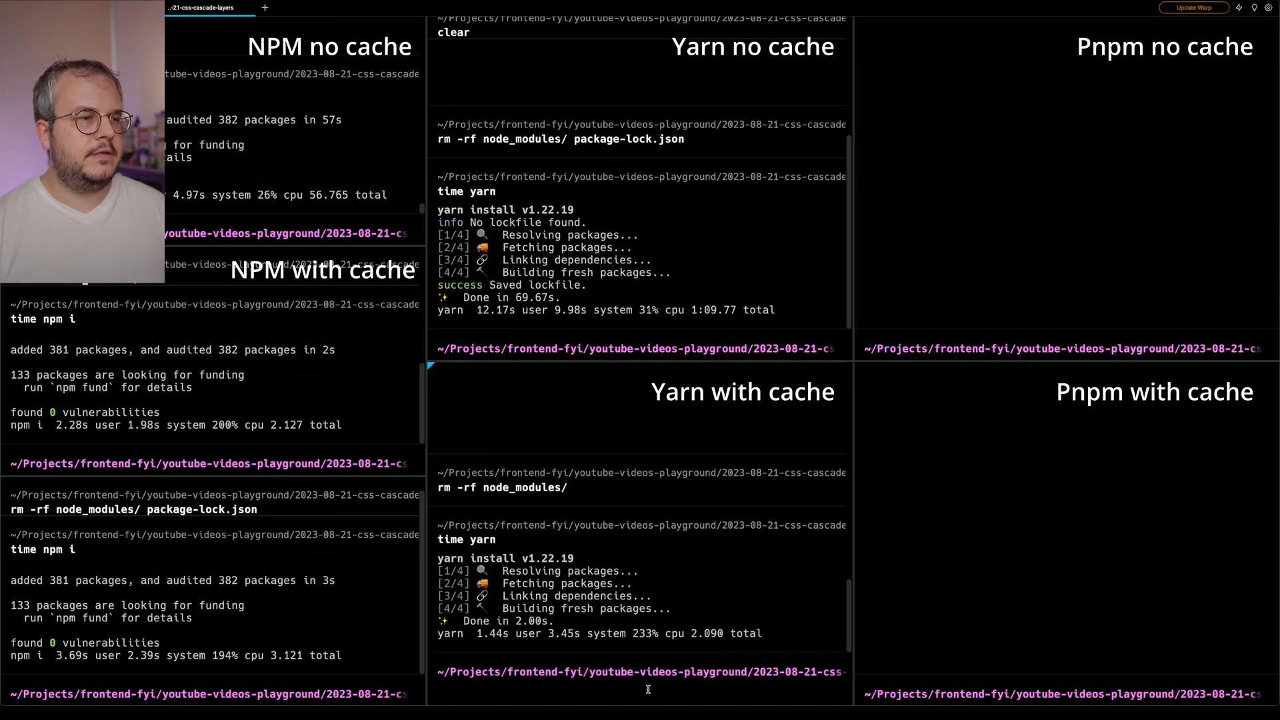
Step: Chain `rm -rf node_modules/` with `time yarn` in the Yarn with-cache pane, finishing in 2.00 s
type(";")
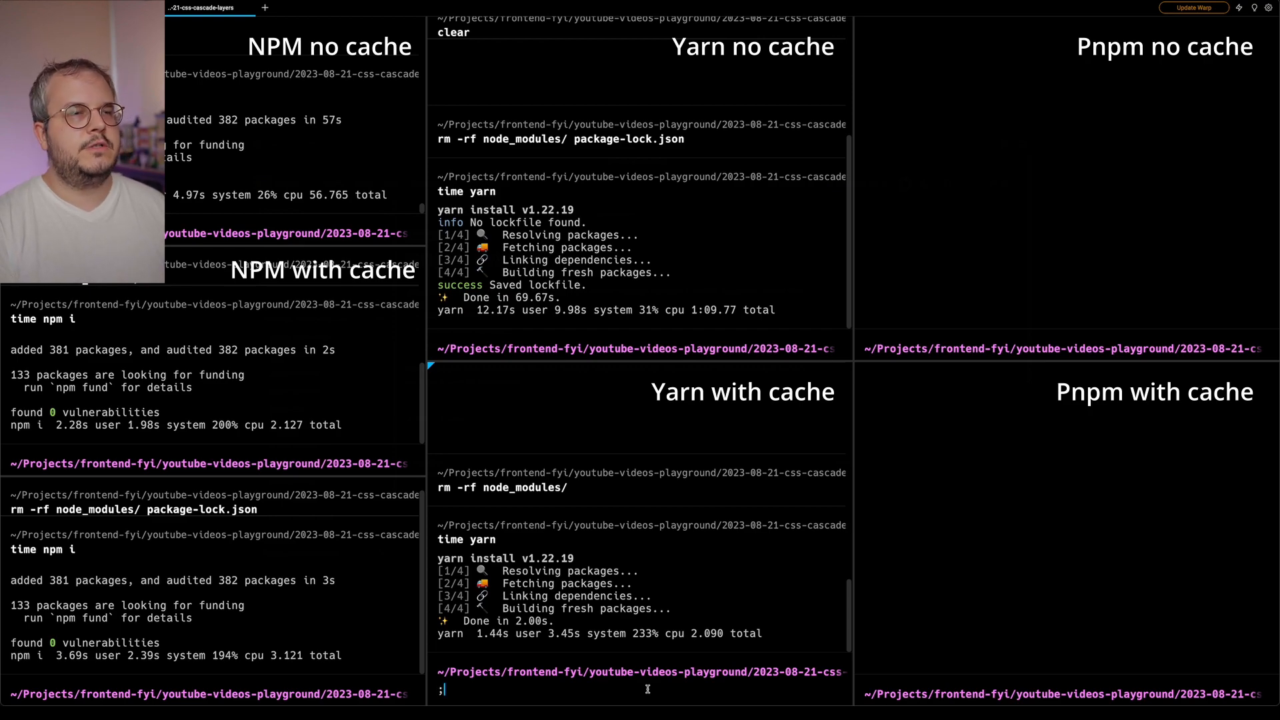
Step: In a new pane below the cached yarn run, delete node_modules and yarn.lock
key("Return")
type("rm")
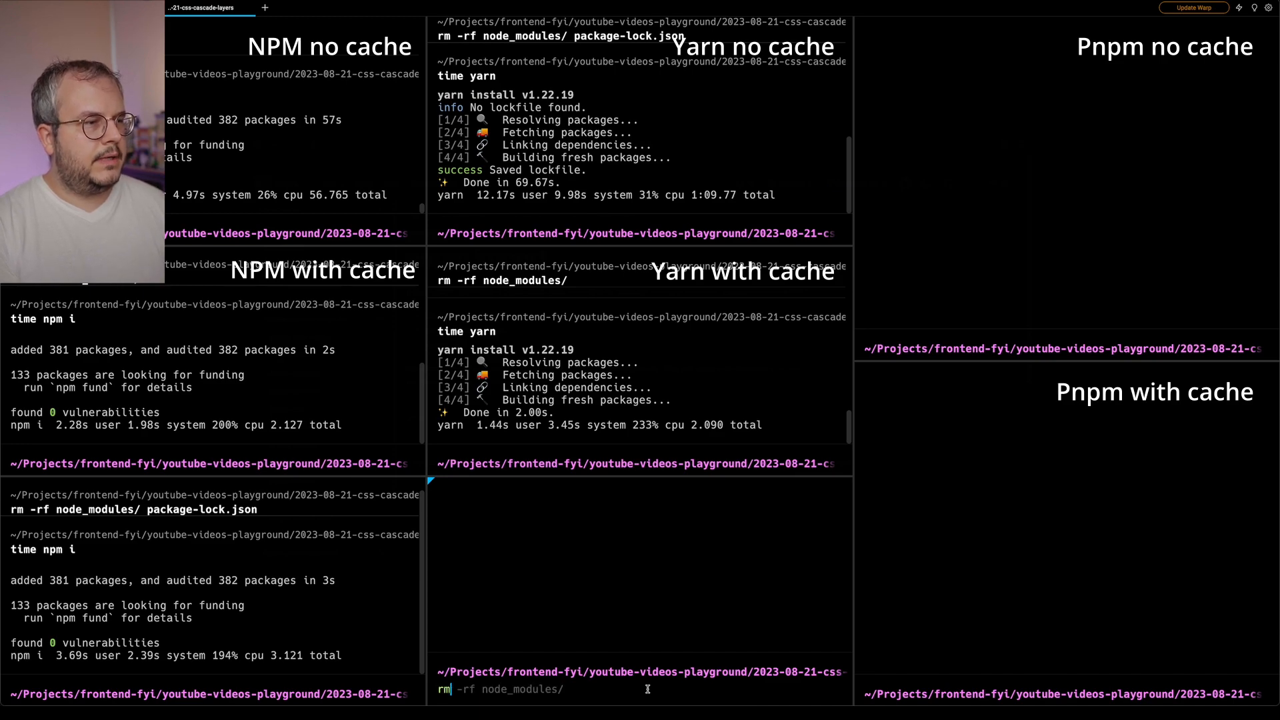
type("yarn.lock")
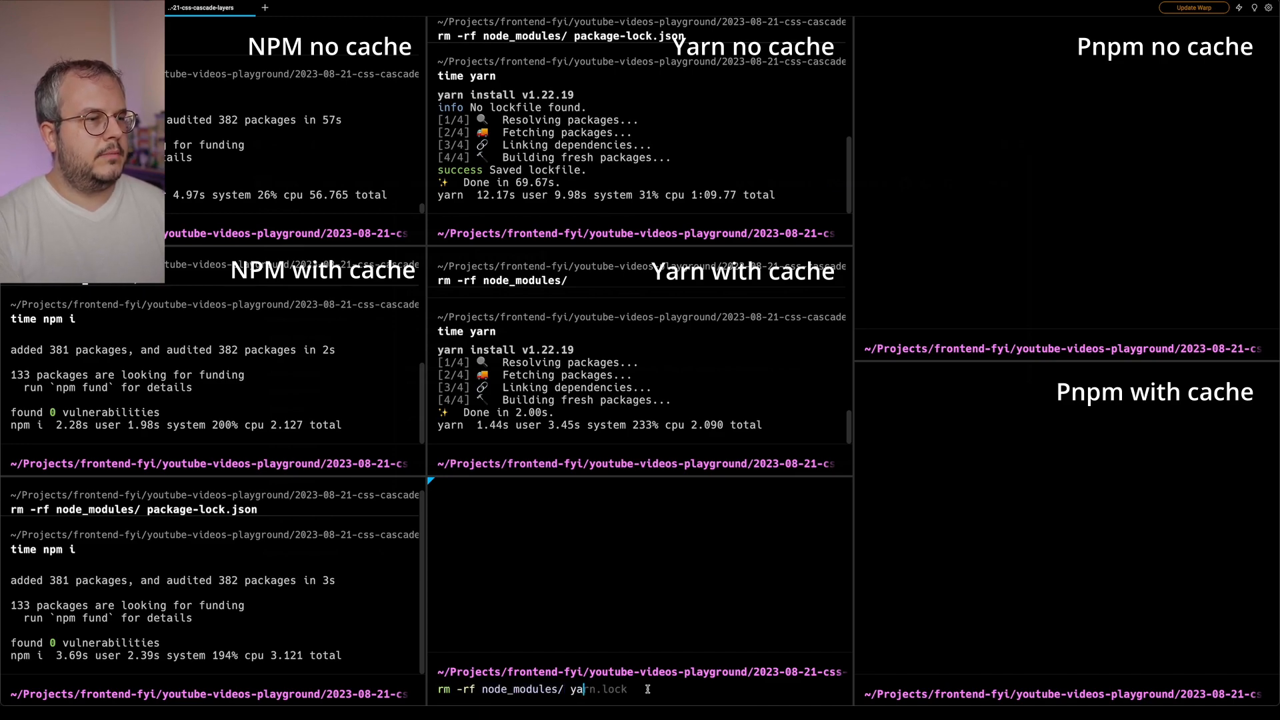
key("Return")
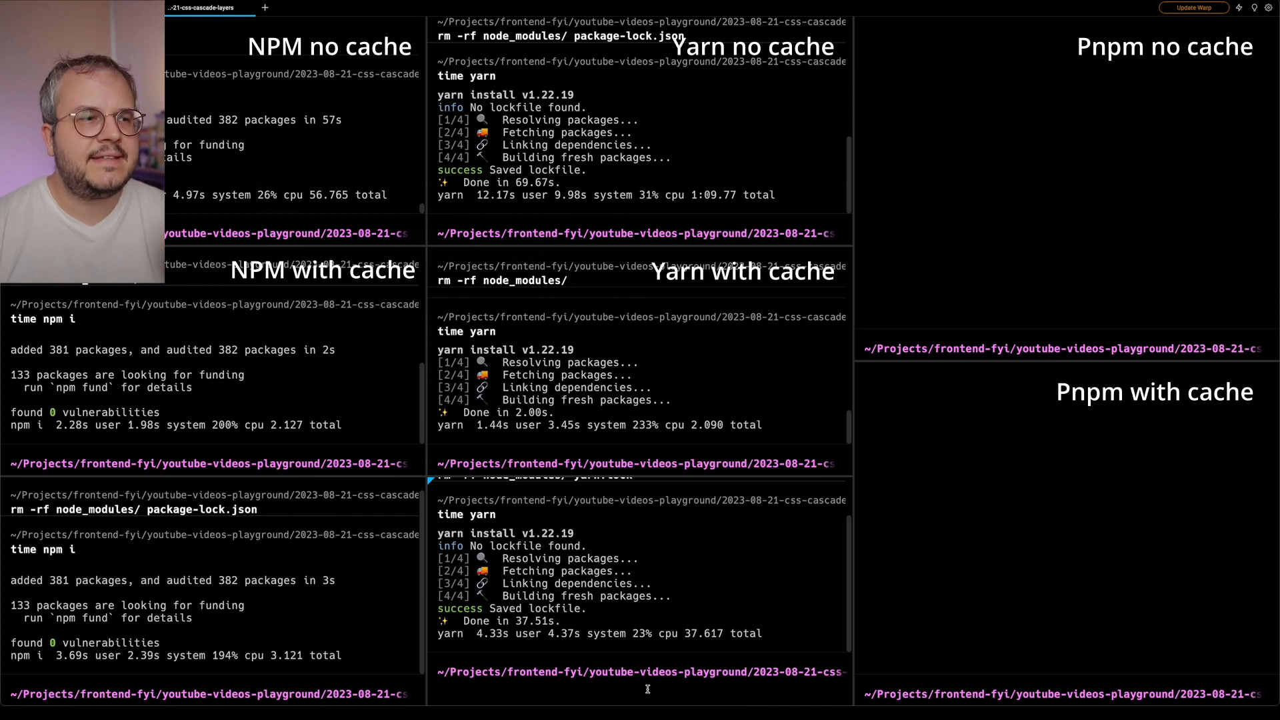
mouse_move(688, 643)
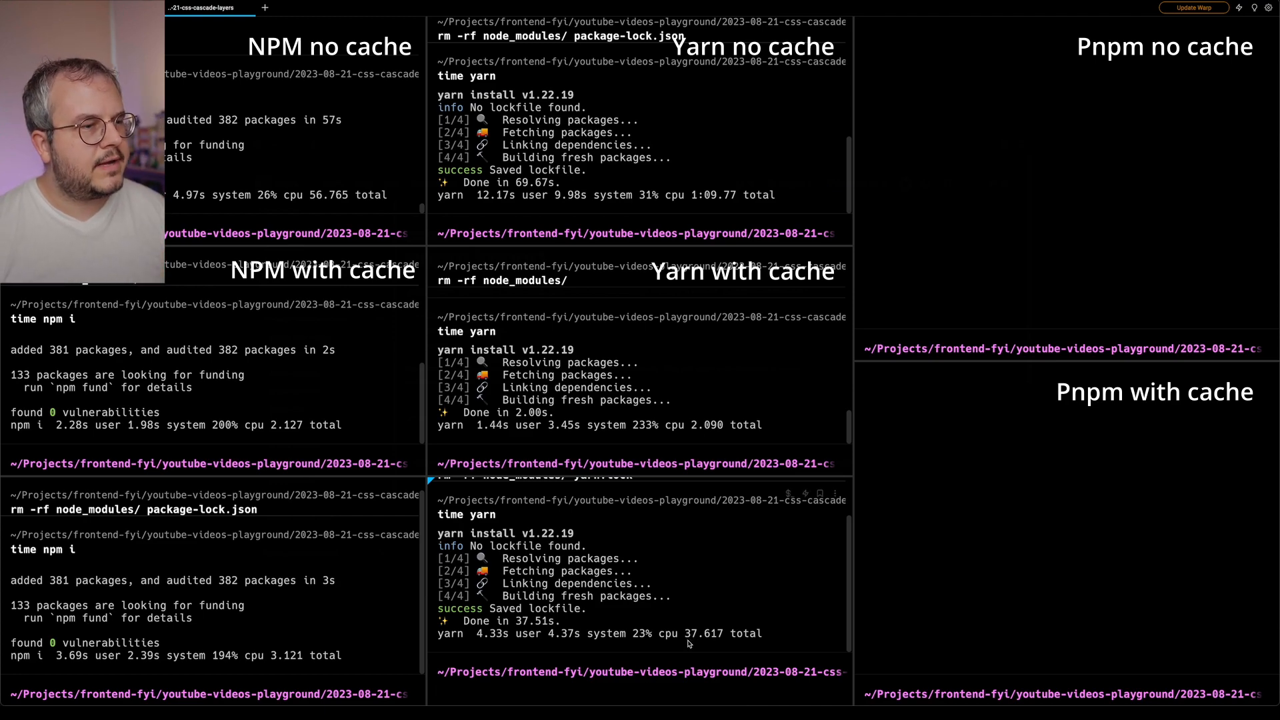
mouse_move(443, 661)
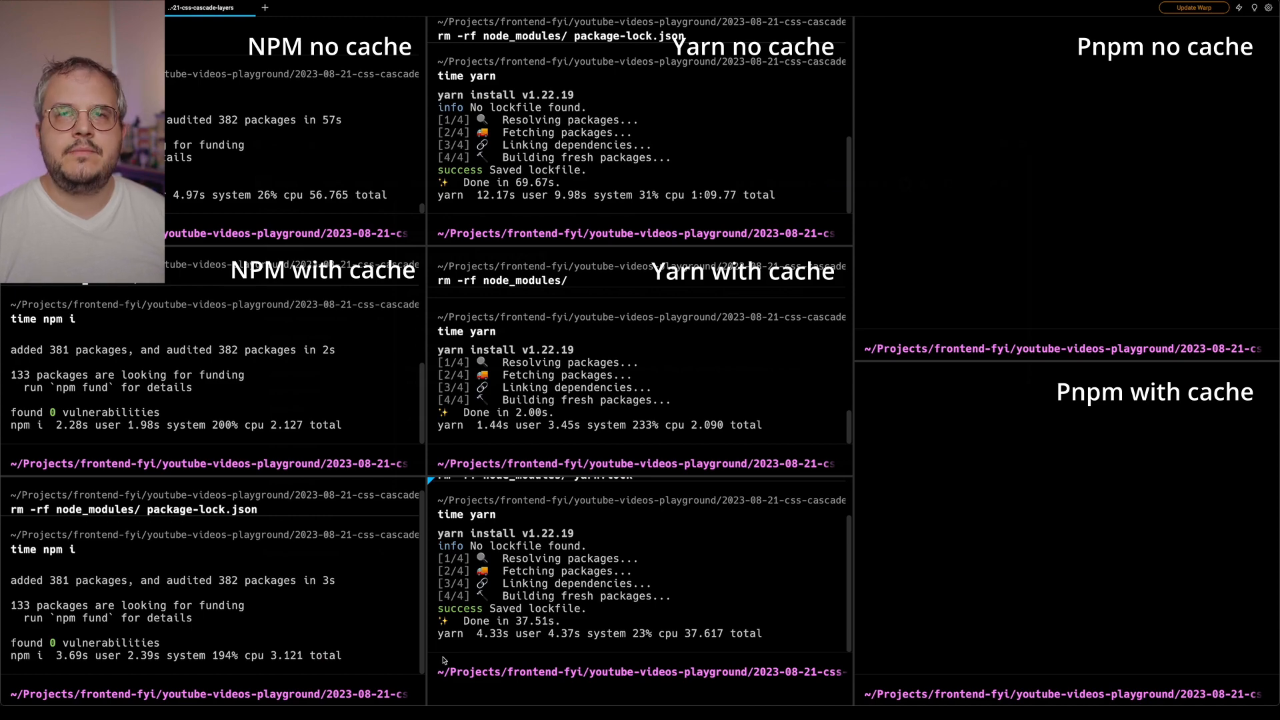
mouse_move(164, 559)
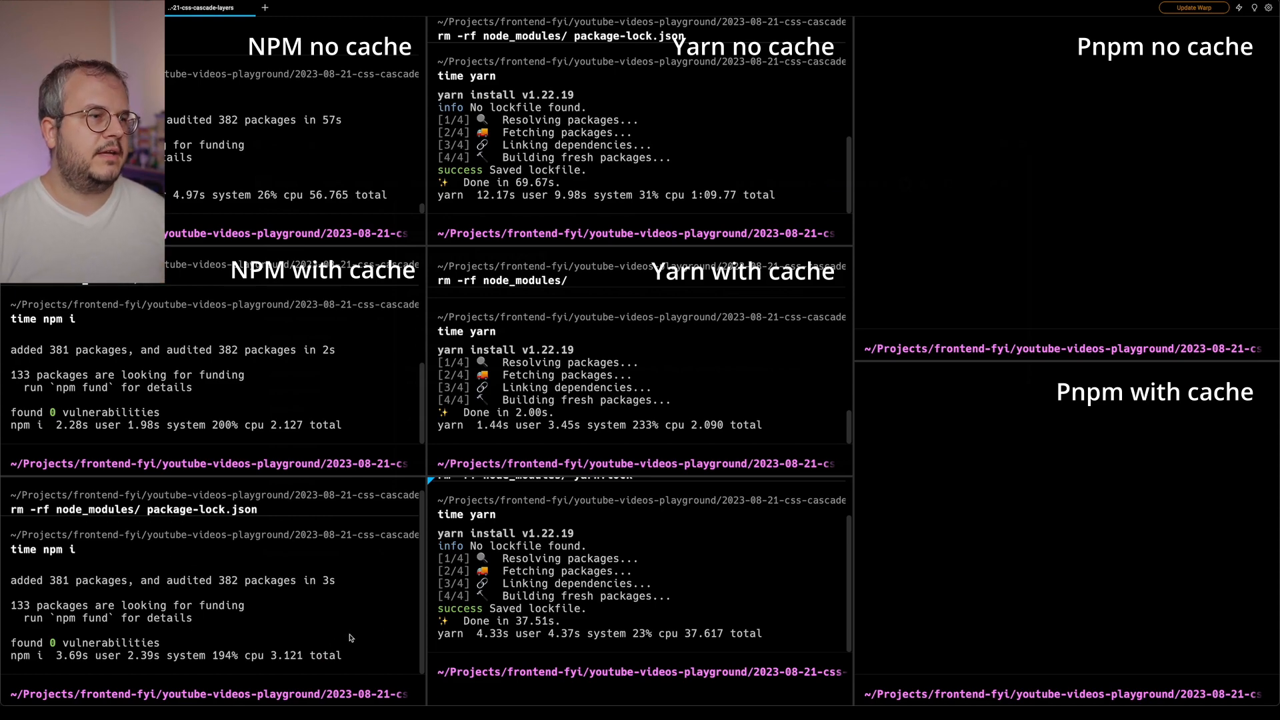
mouse_move(651, 607)
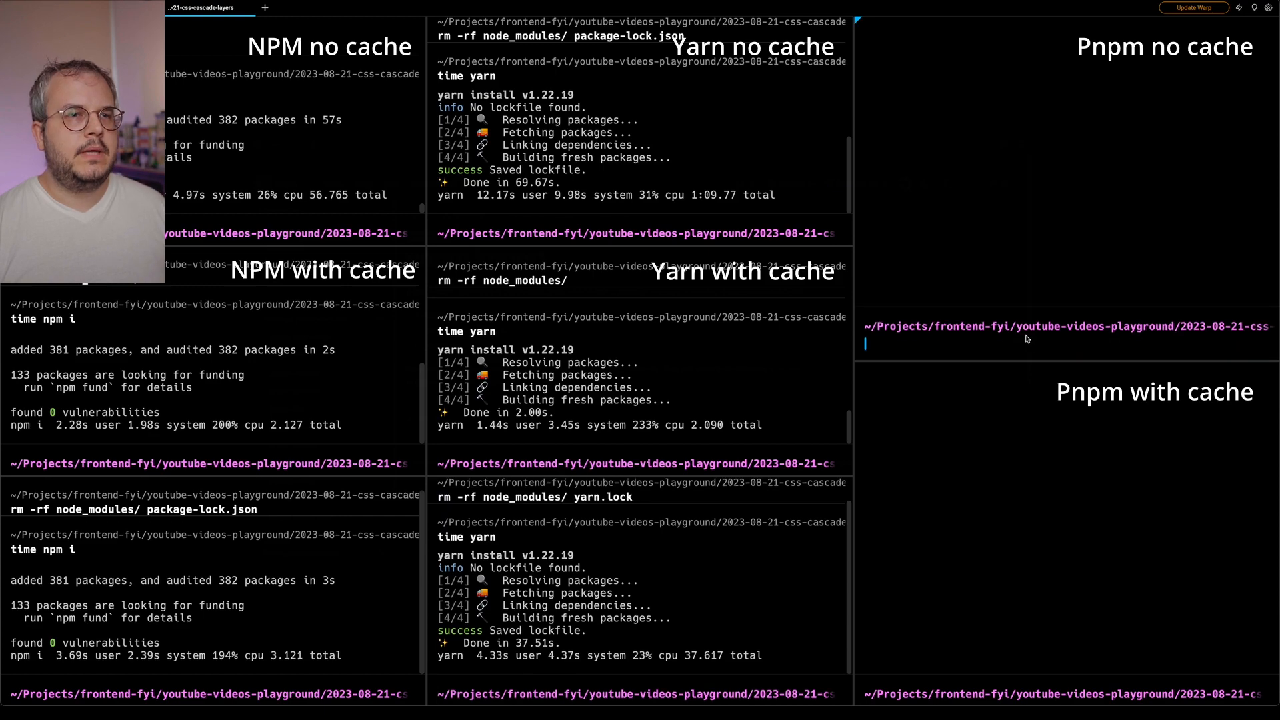
Step: Delete node_modules and yarn.lock, then time pnpm install: about 39 s uncached, 2.7 s cached
type("rm -rf node_modules/ yarn.lock")
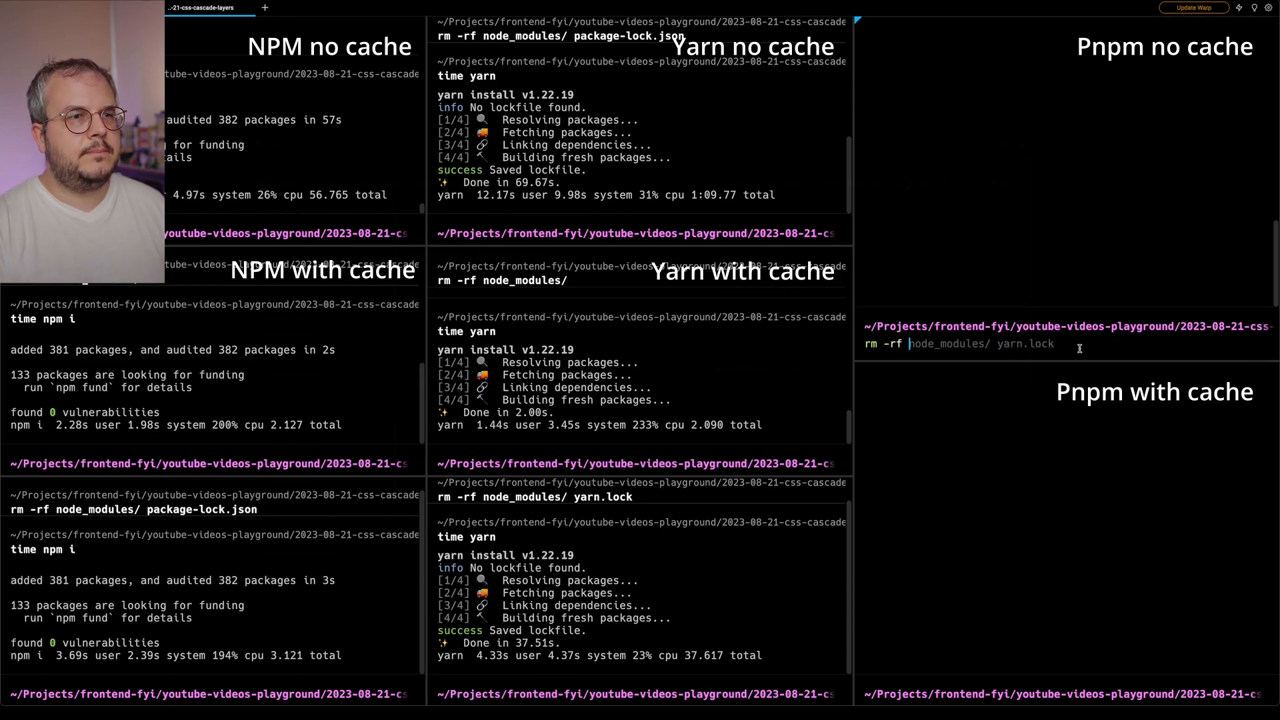
key("Return")
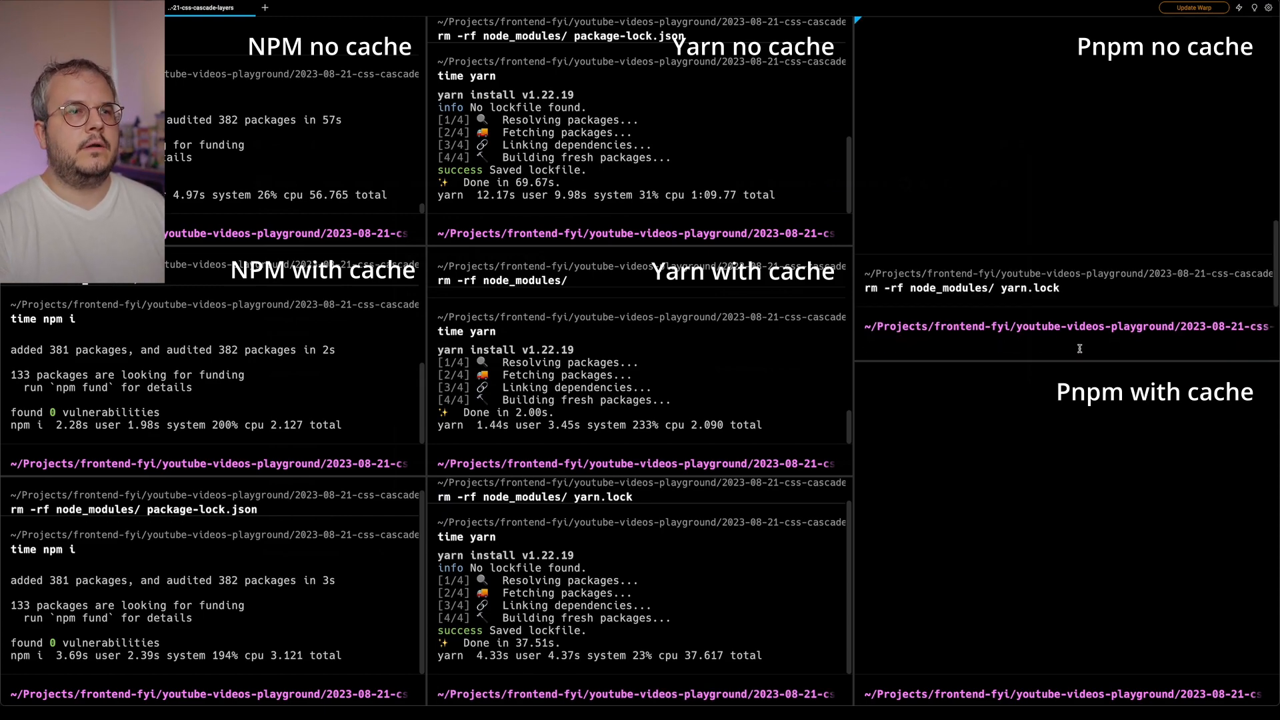
type("time pnpm install")
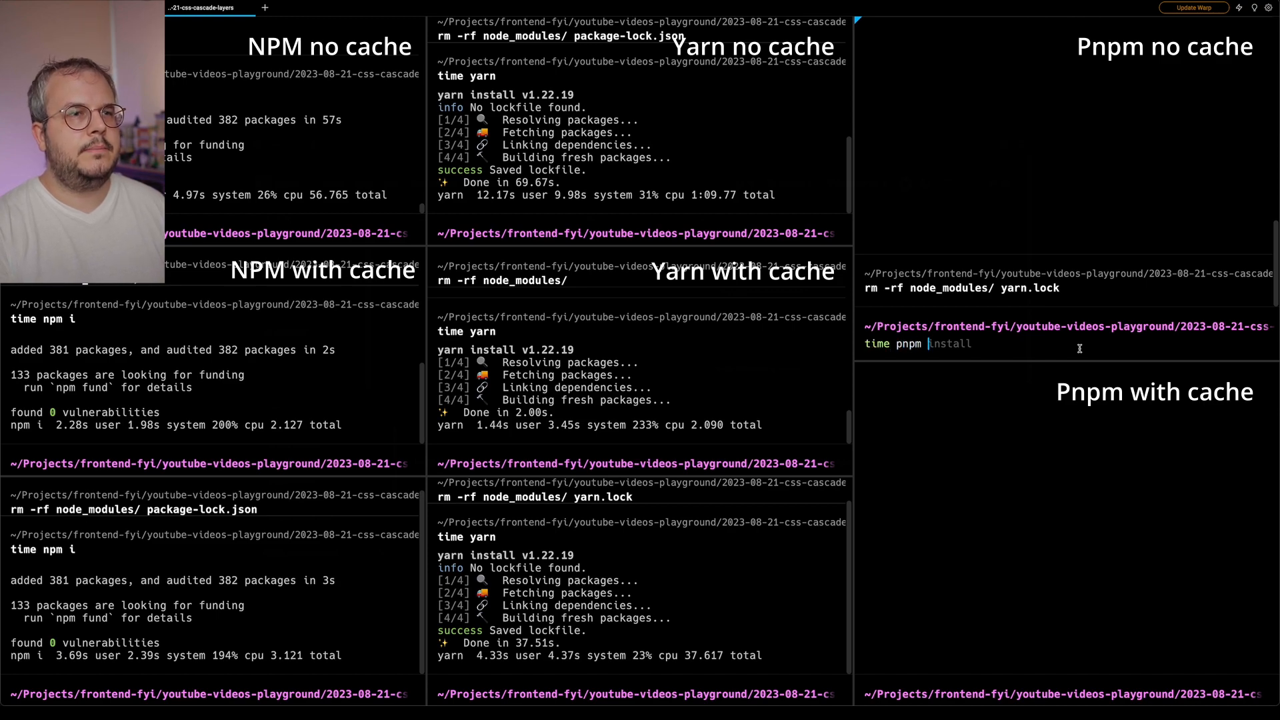
key("Return")
type("rm -r")
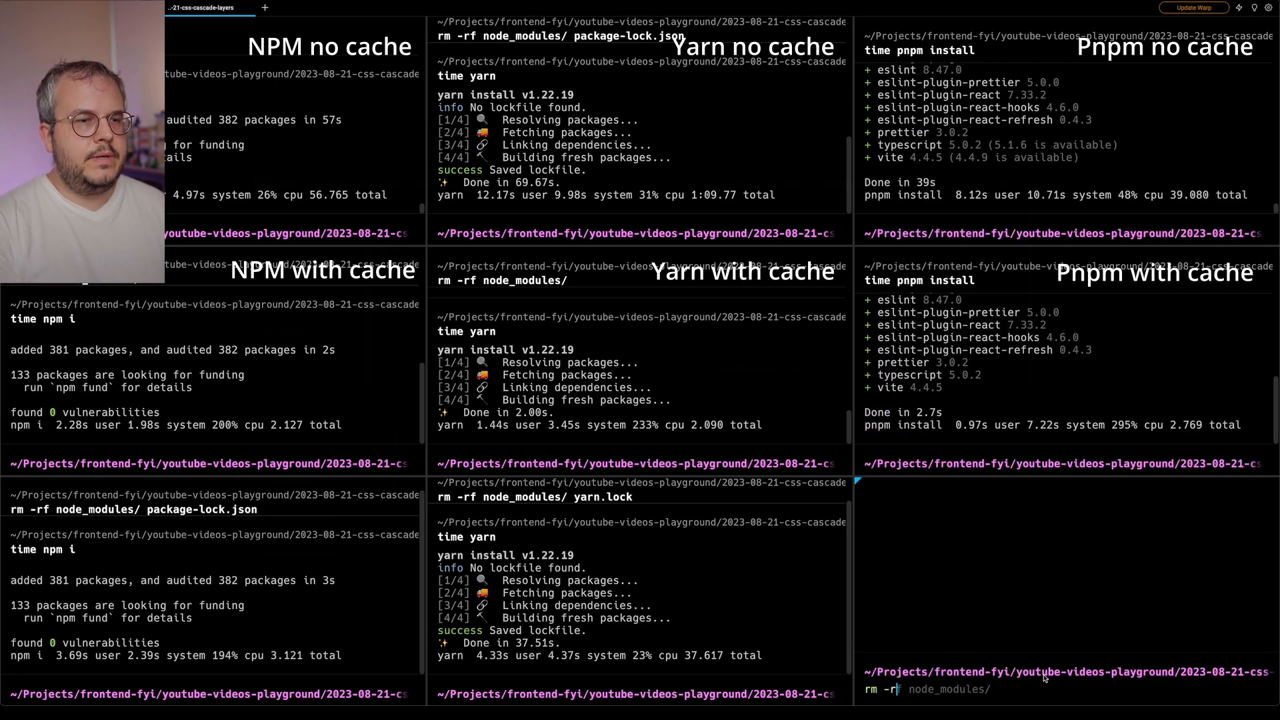
Step: Time a pnpm install after removing node_modules and package-lock.json (10.8 s), then run `code-insiders .`
type("package-lock.json")
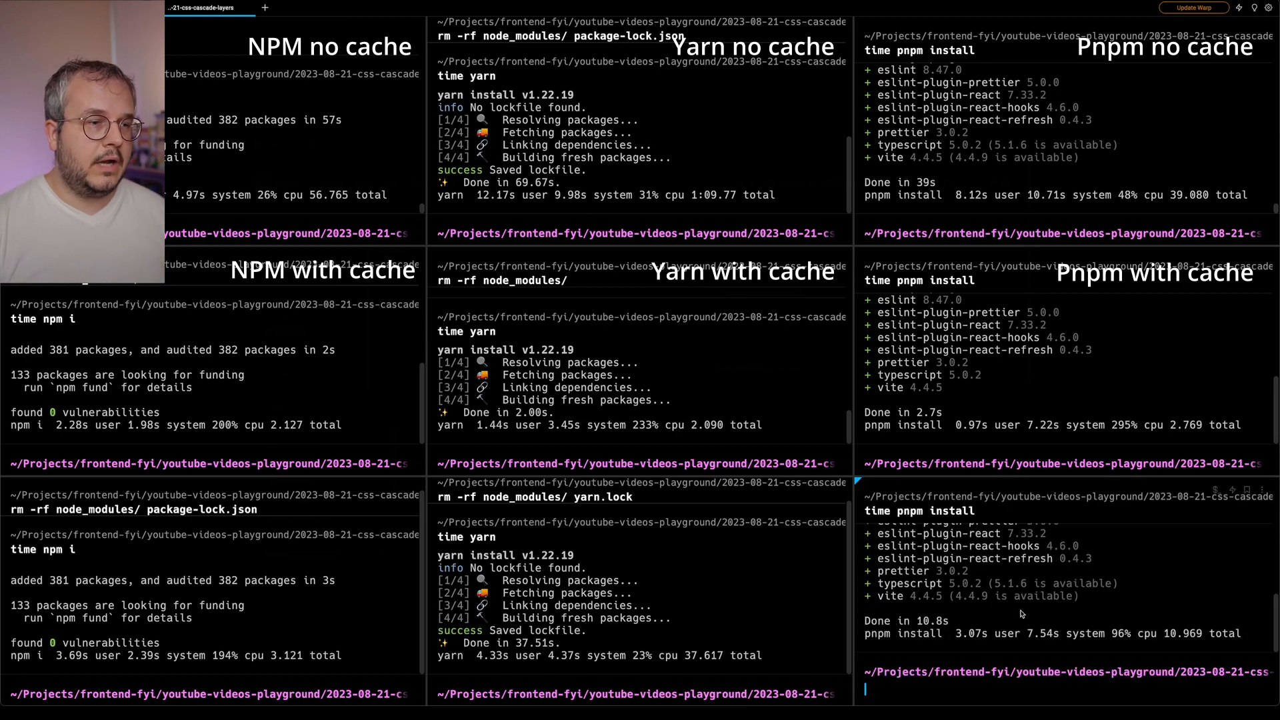
mouse_move(1215, 610)
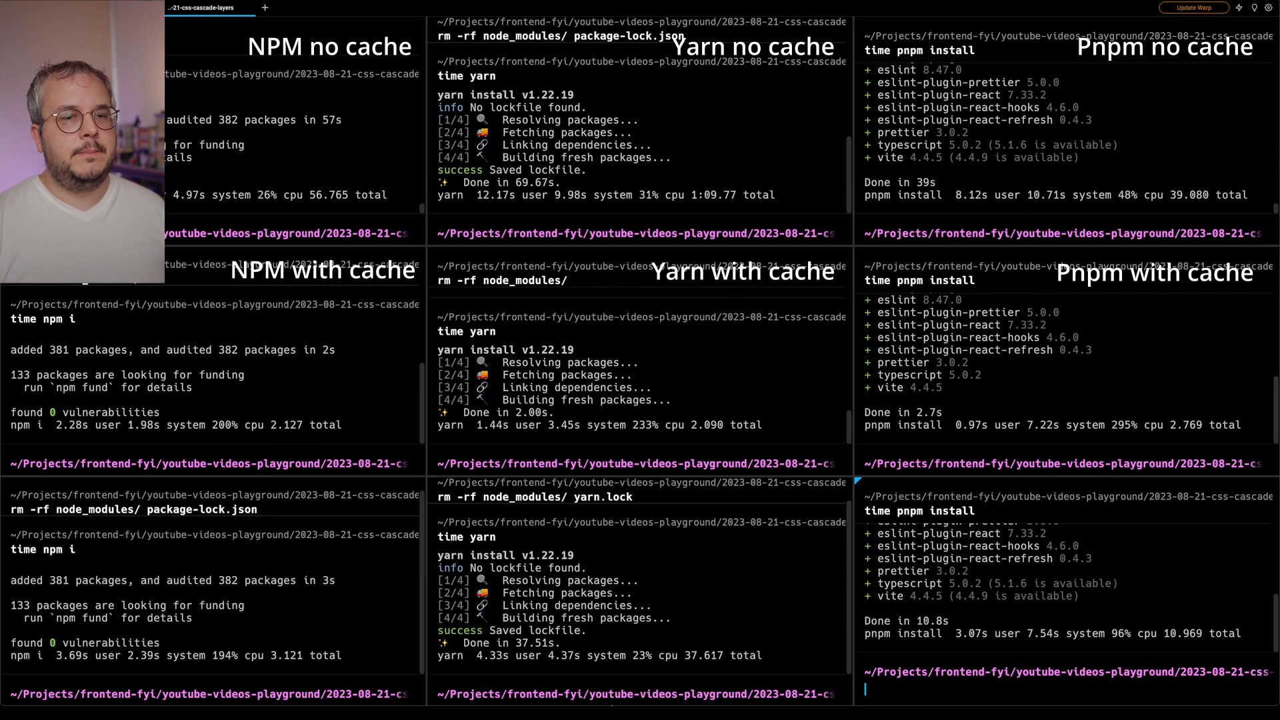
mouse_move(244, 648)
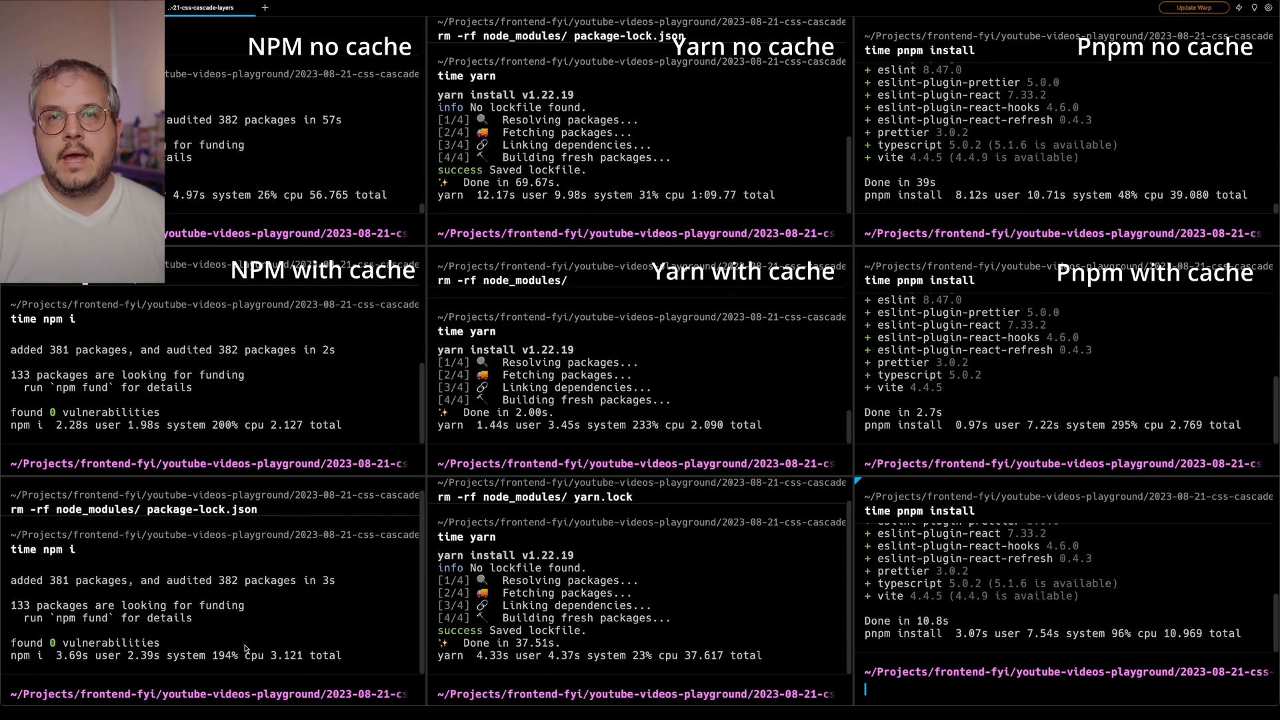
mouse_move(1258, 386)
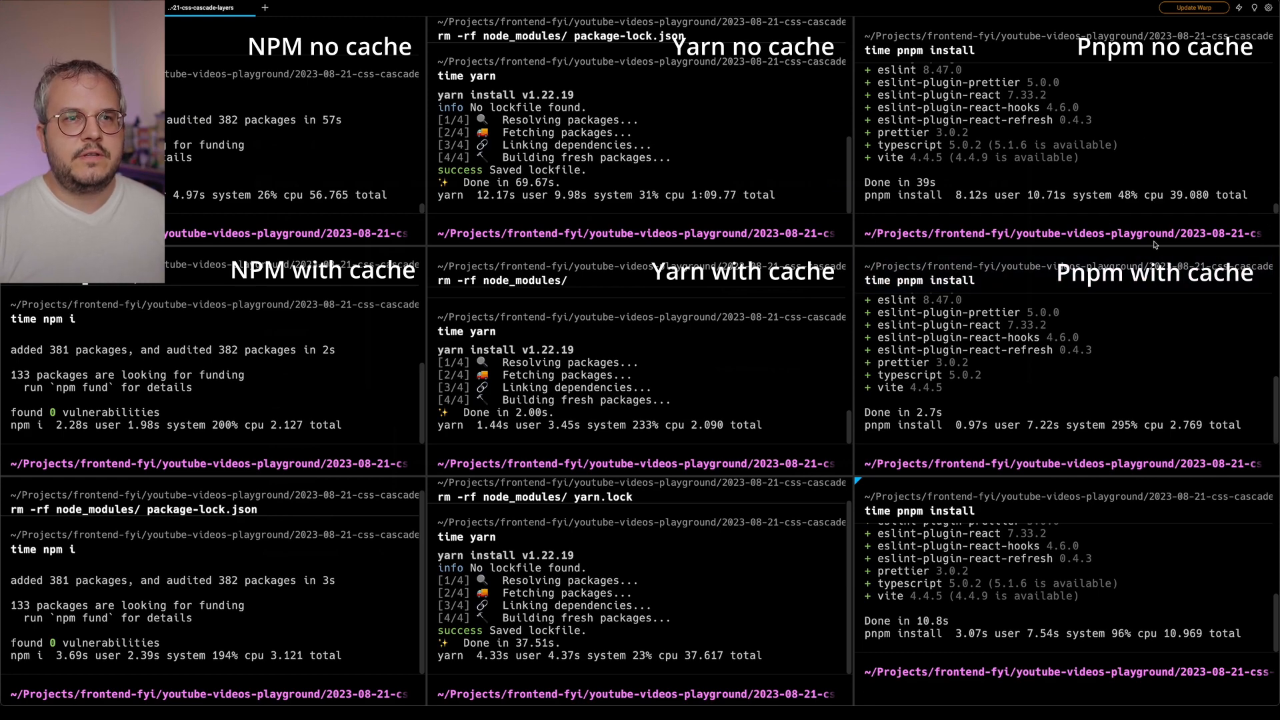
mouse_move(785, 622)
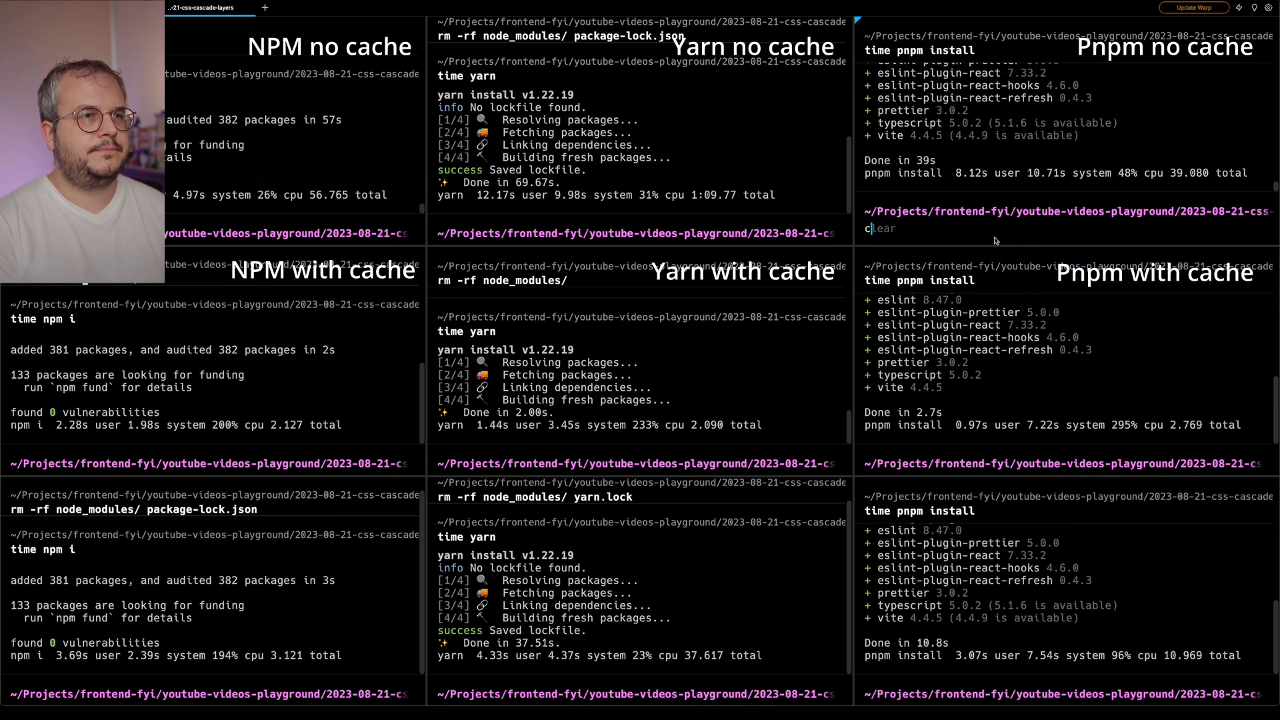
type("code-insiders .")
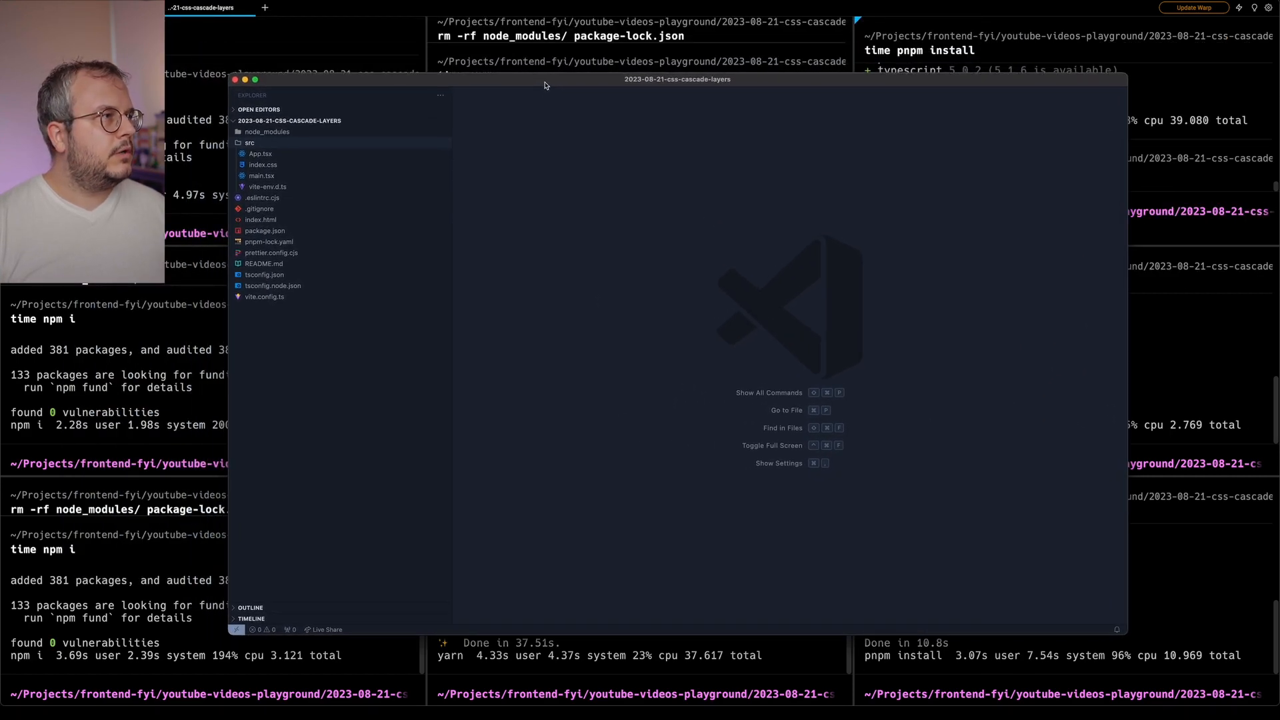
Step: Expand node_modules in the Explorer, then open and collapse the .pnpm store folder
left_click(267, 131)
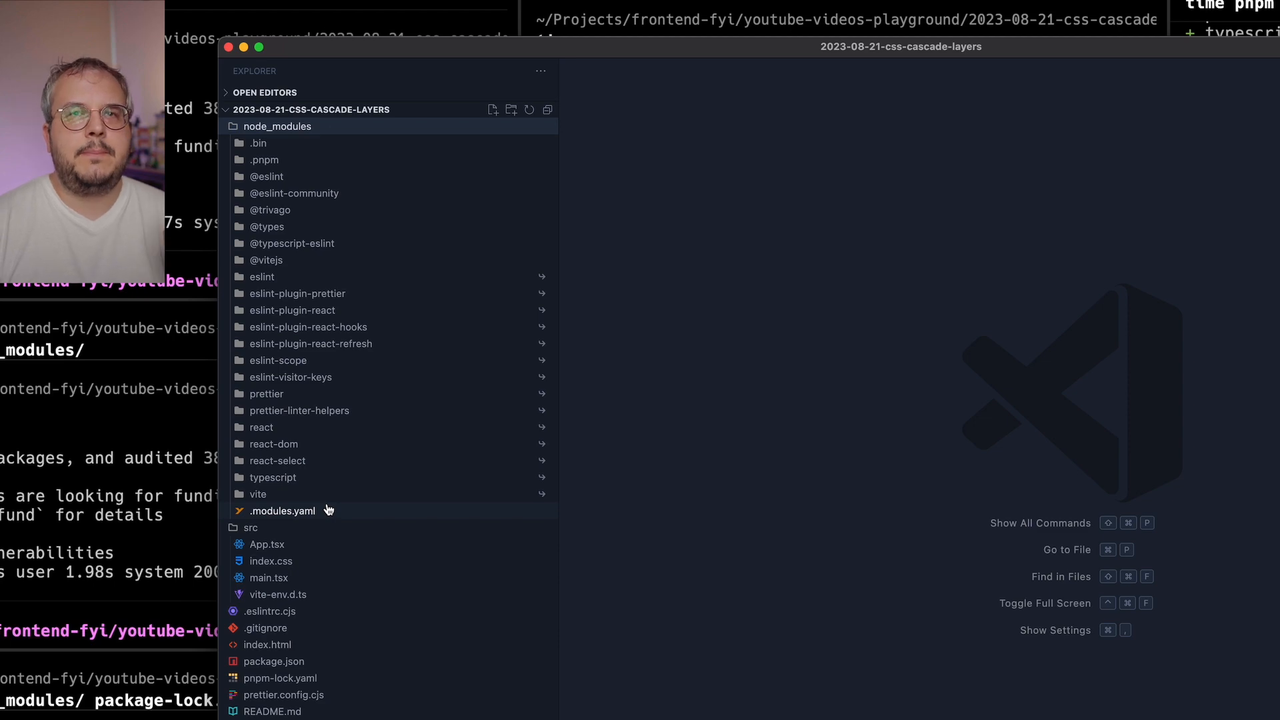
mouse_move(400, 304)
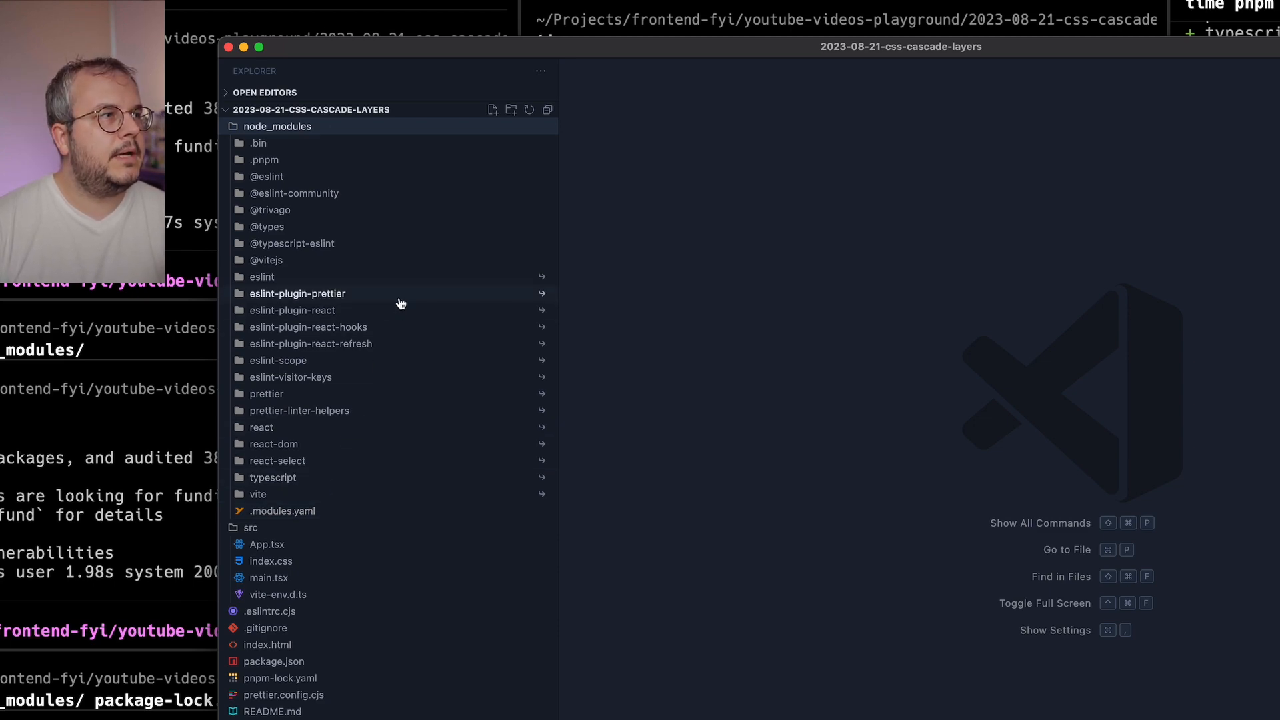
mouse_move(381, 344)
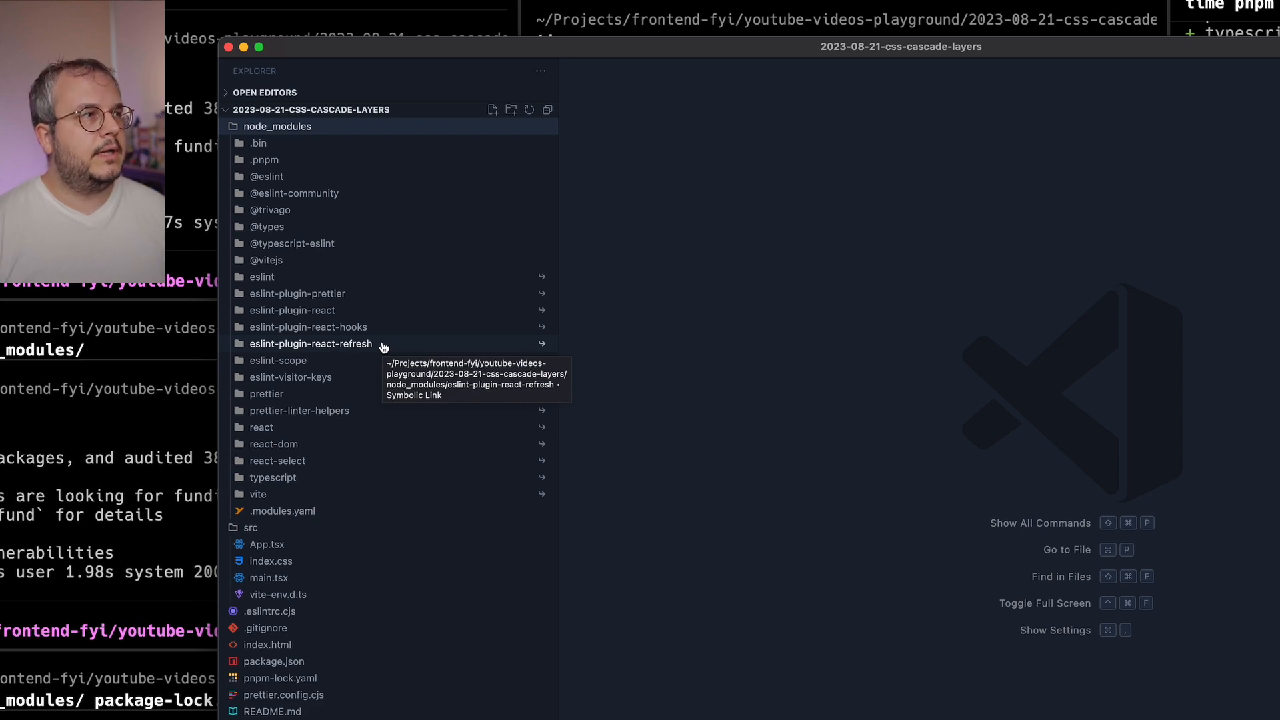
left_click(265, 159)
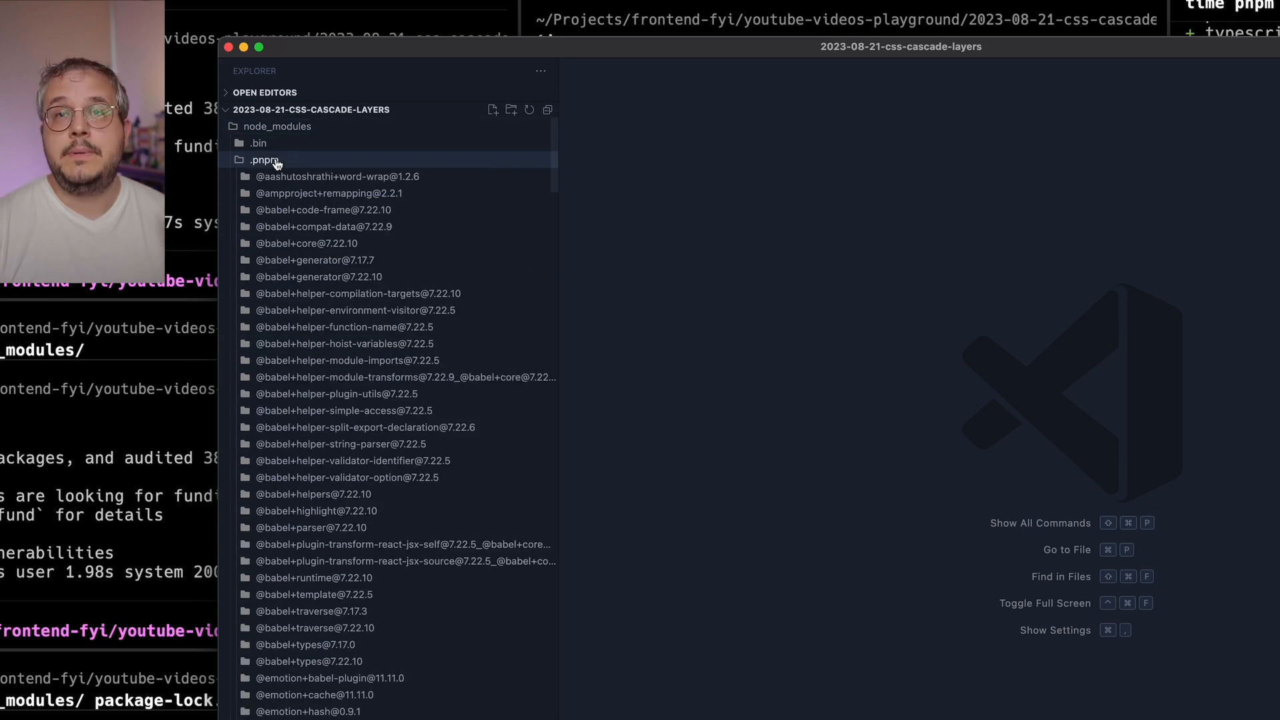
left_click(264, 159)
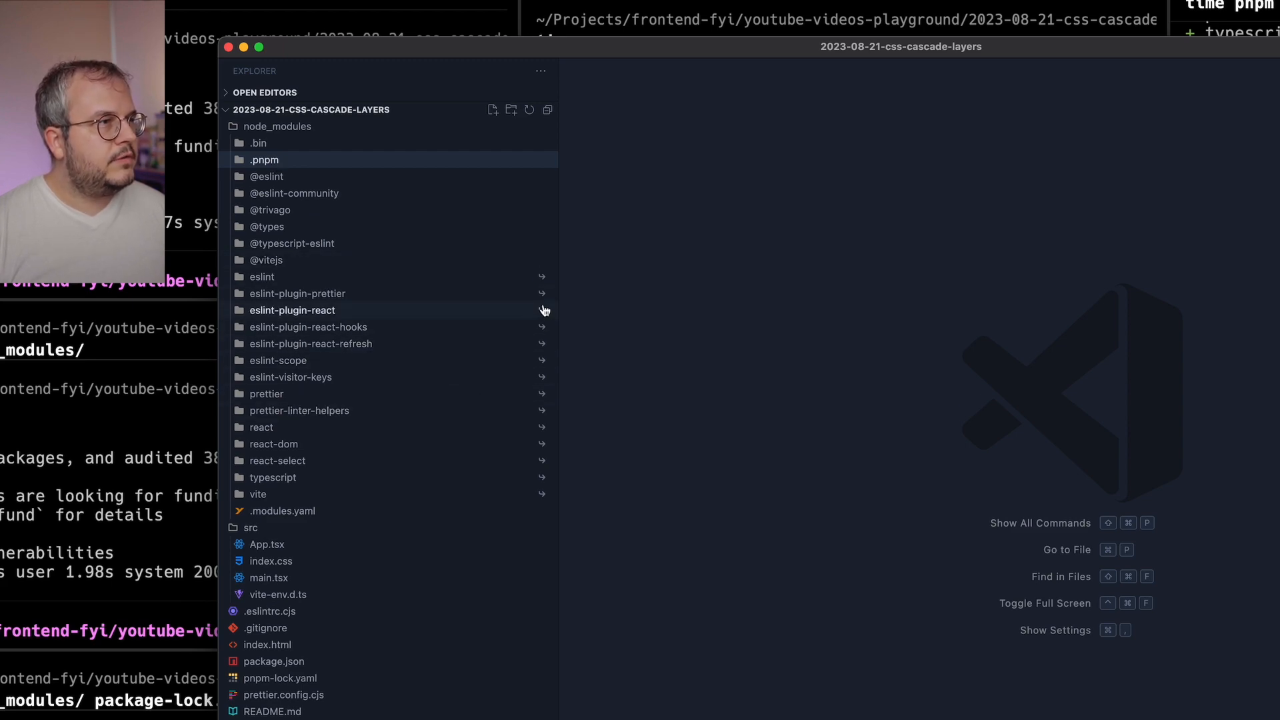
mouse_move(542, 310)
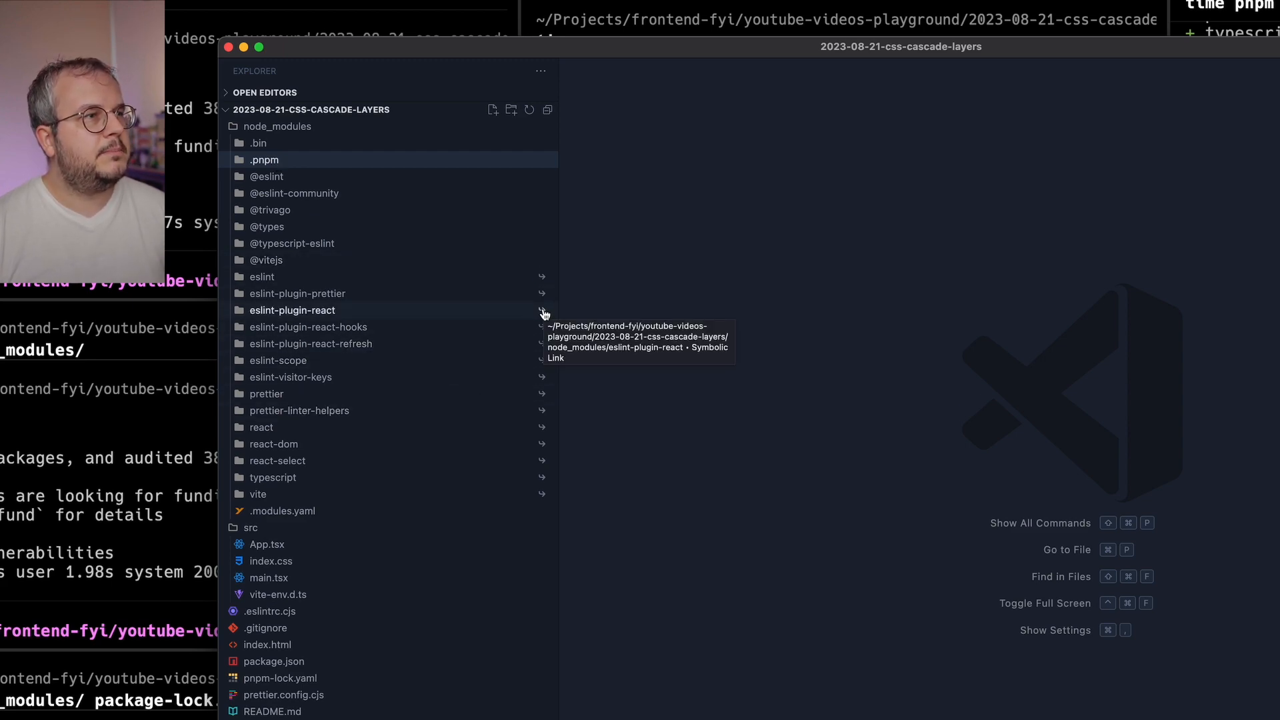